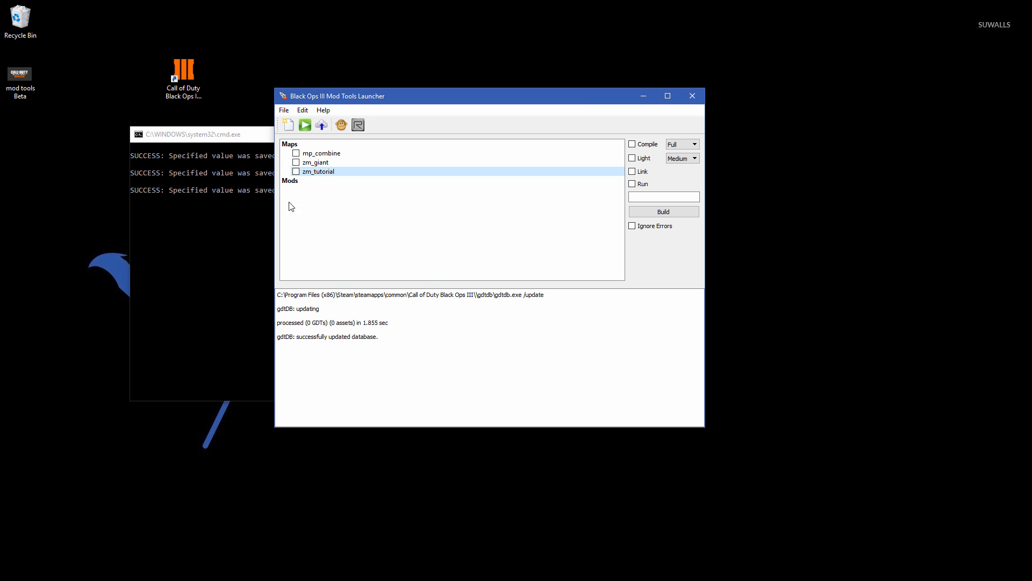
- Open zm_tutorial's zone source folder from its context menu in the Maps list
right_click(318, 171)
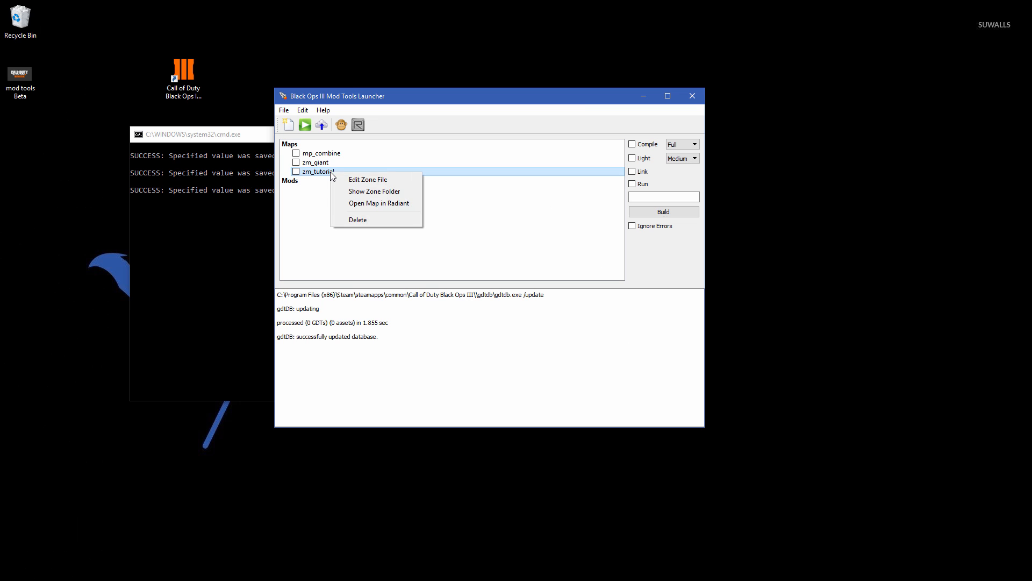
left_click(374, 191)
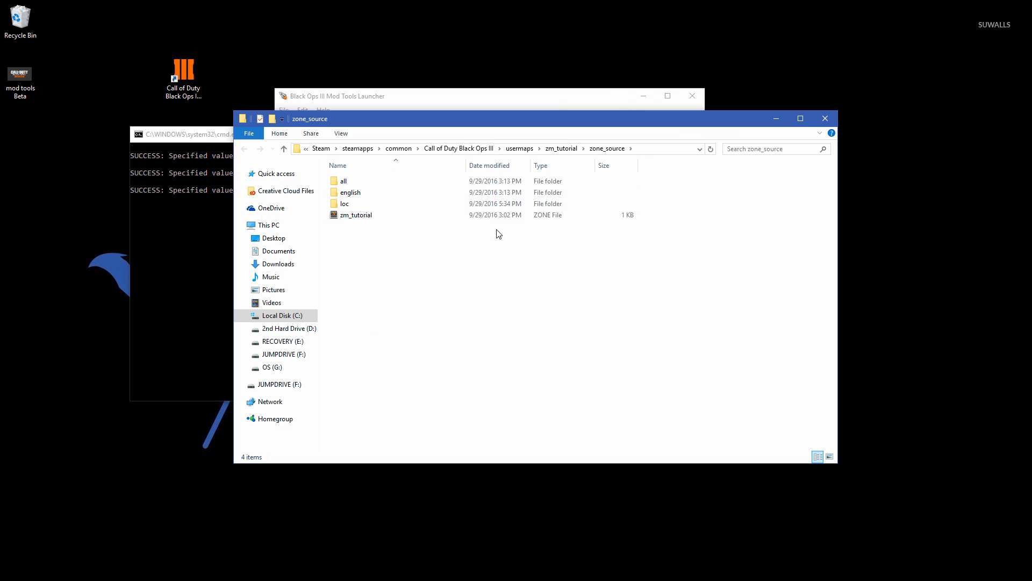
mouse_move(561, 148)
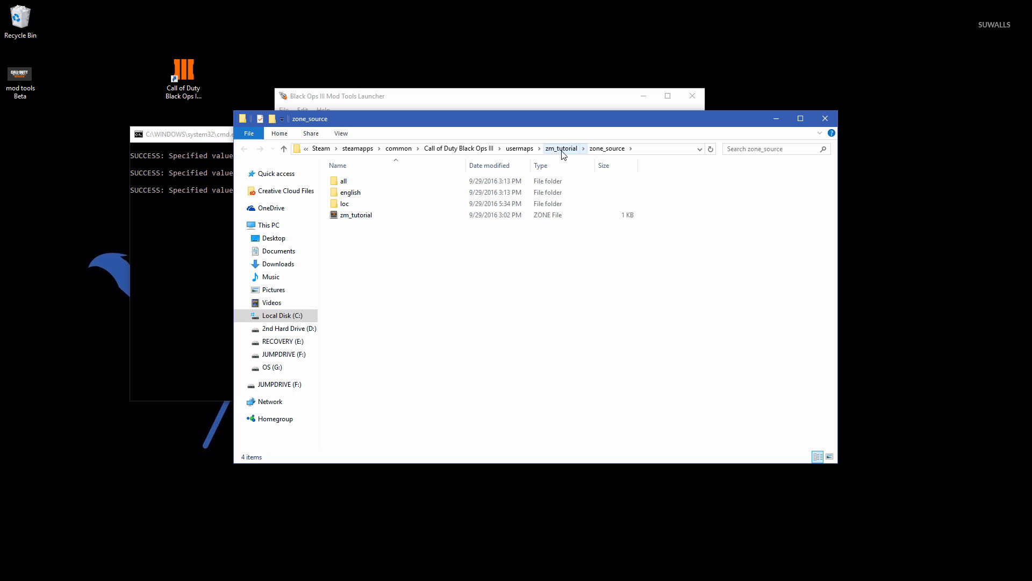
- Open zm_tutorial.gsc from scripts\zm in Sublime Text via Open with
left_click(561, 148)
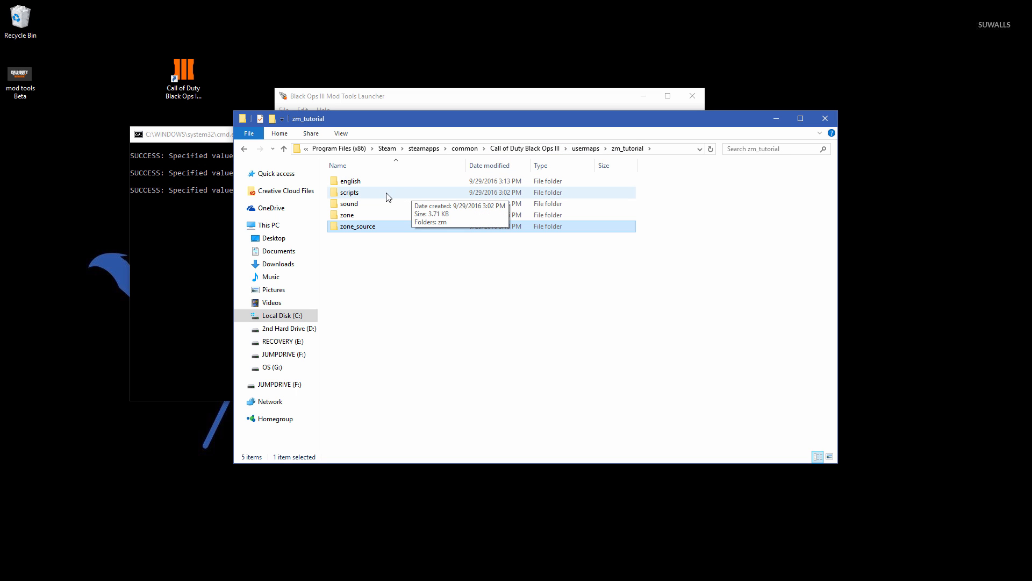
double_click(350, 192)
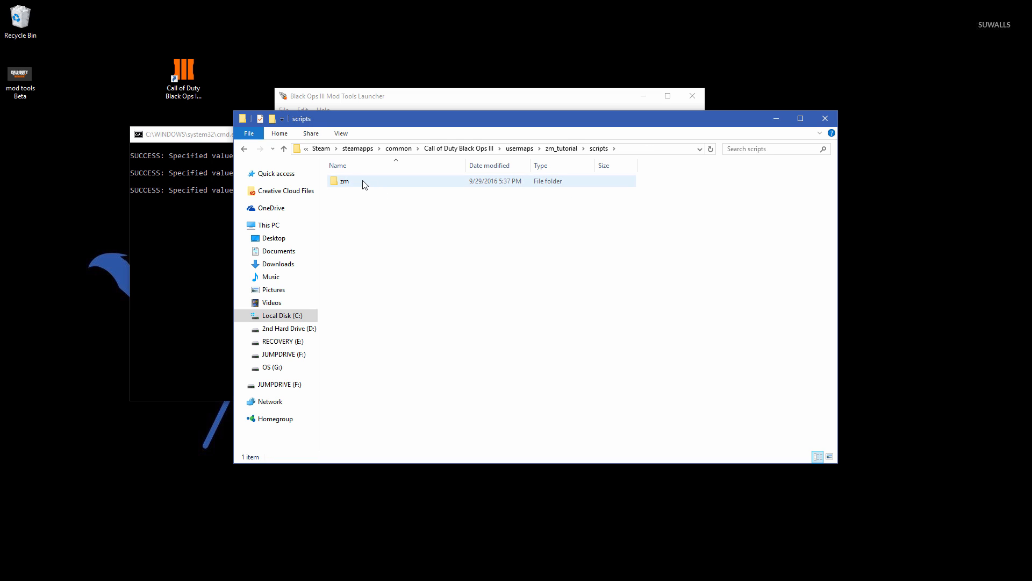
double_click(344, 181)
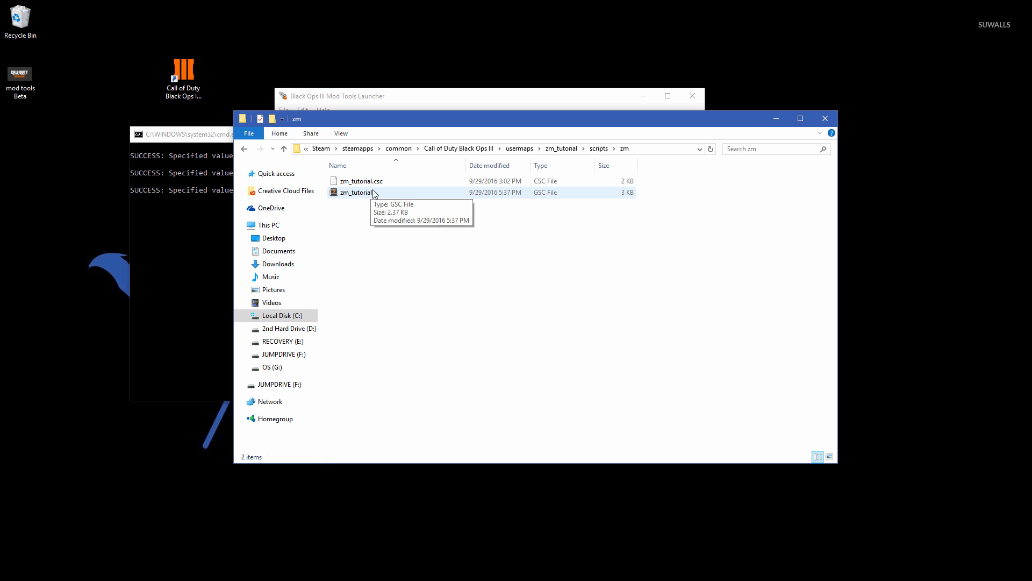
mouse_move(361, 196)
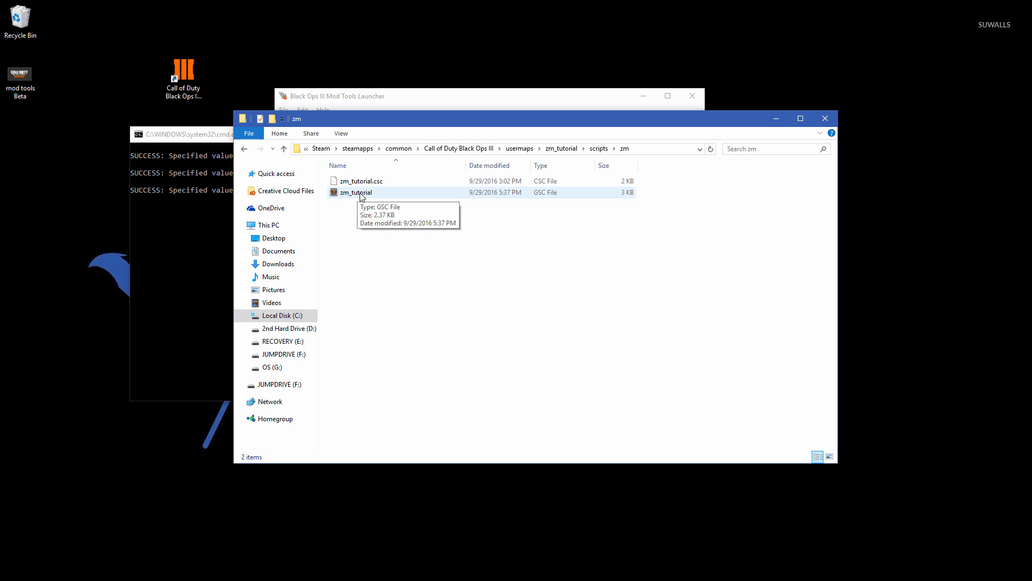
mouse_move(376, 193)
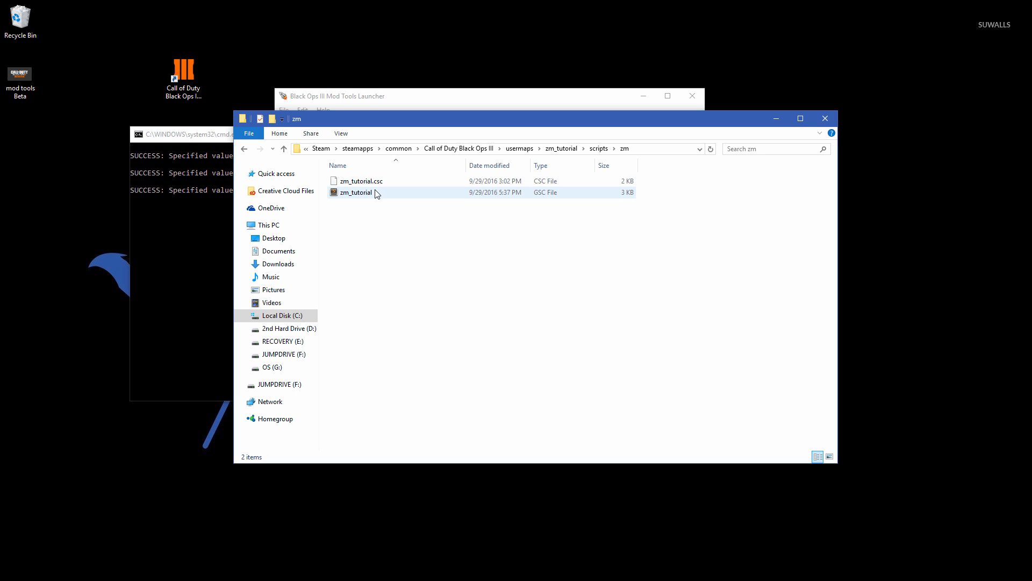
mouse_move(365, 194)
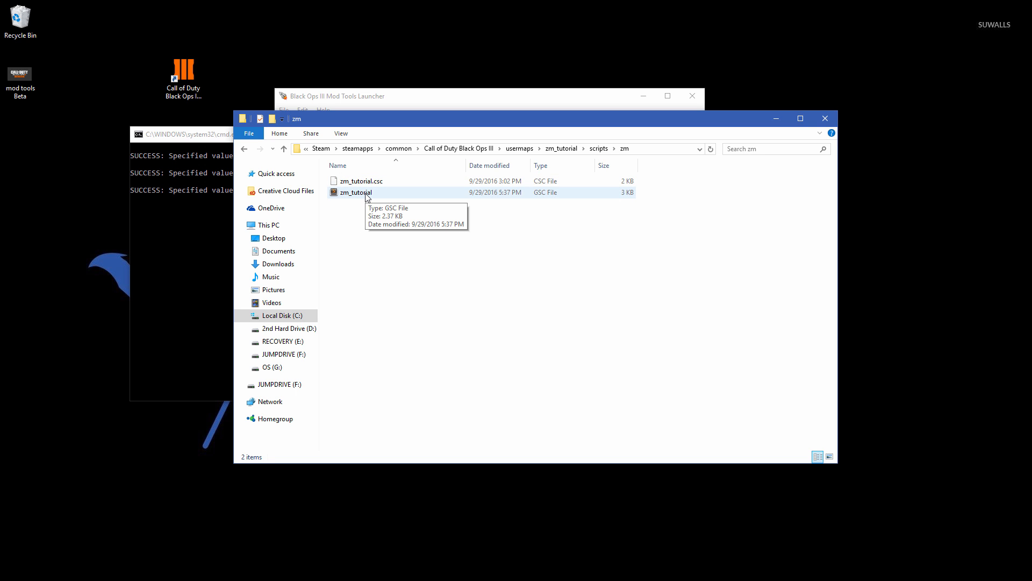
right_click(355, 191)
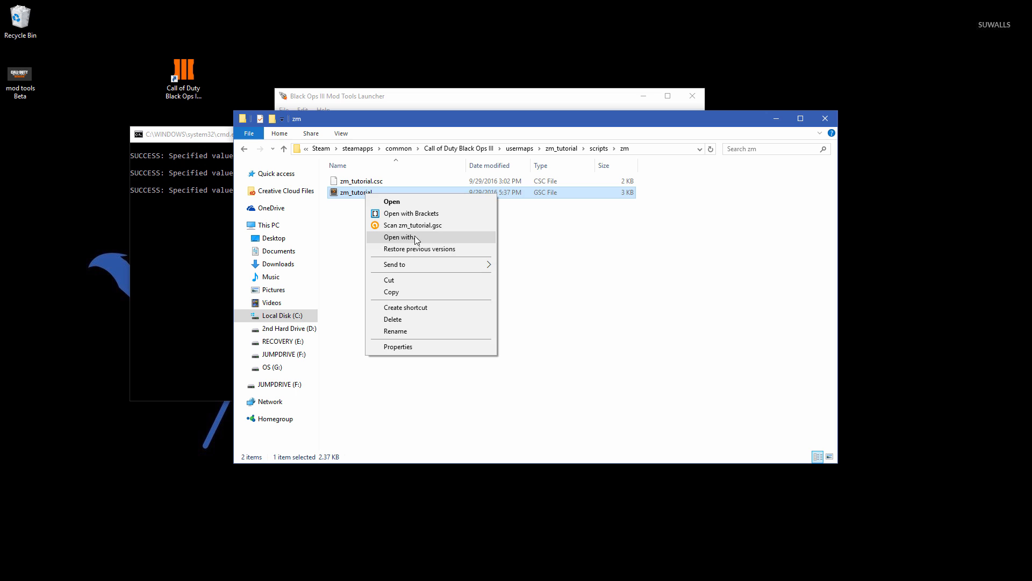
left_click(399, 237)
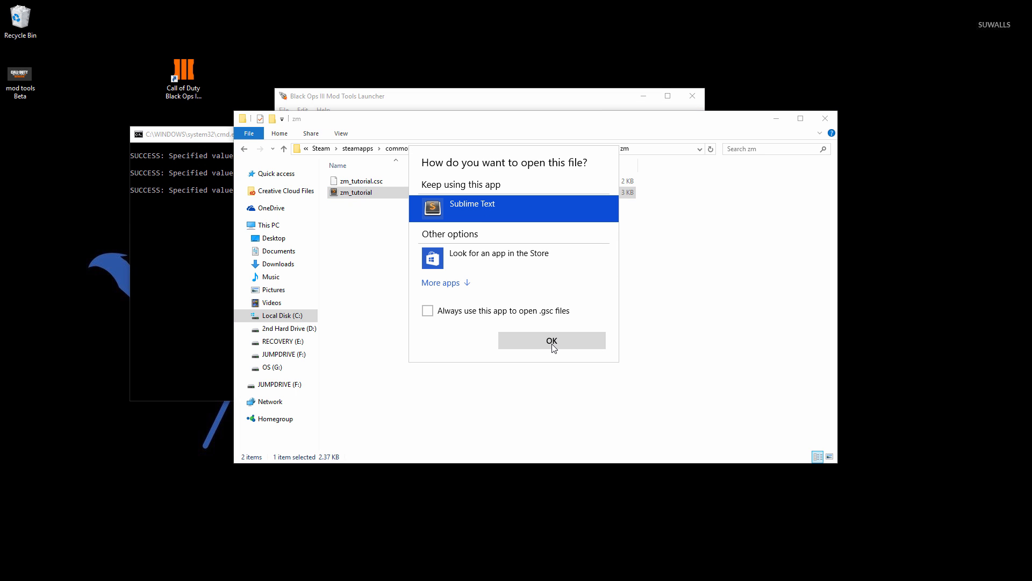
left_click(552, 340)
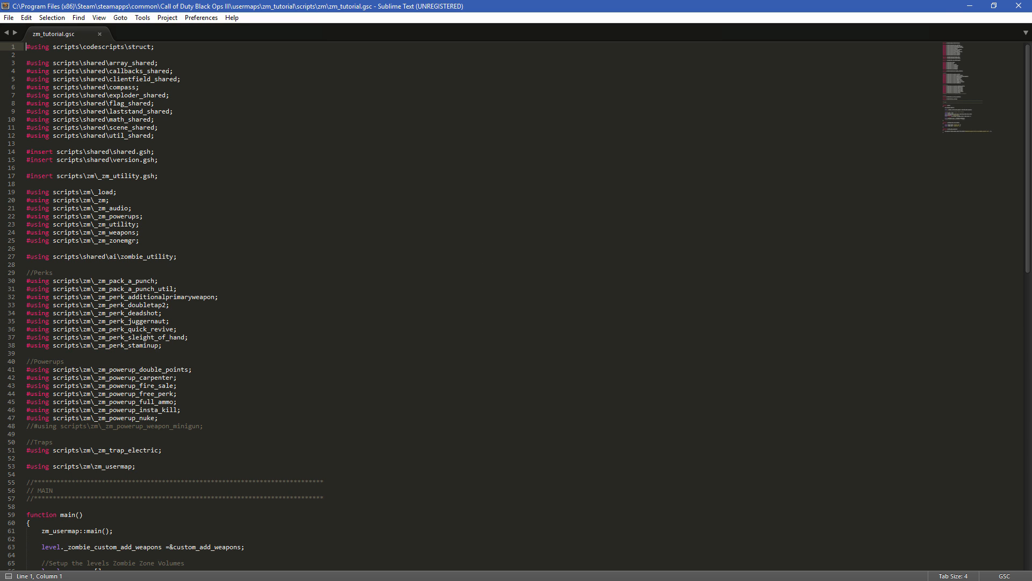
- Add an empty line after the level.pathdist_type line in main() and place the cursor there
scroll("down", 3)
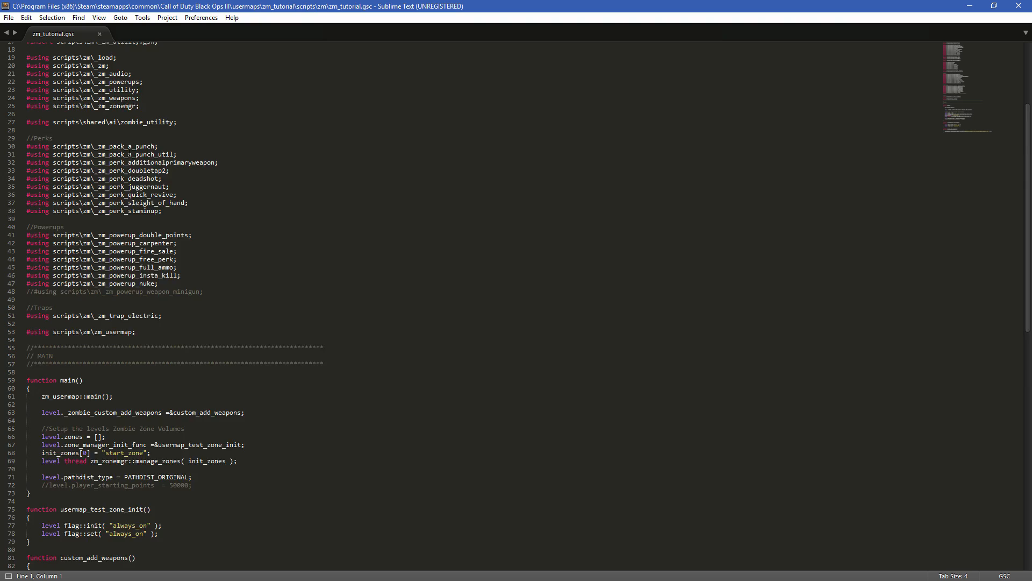
scroll("down", 3)
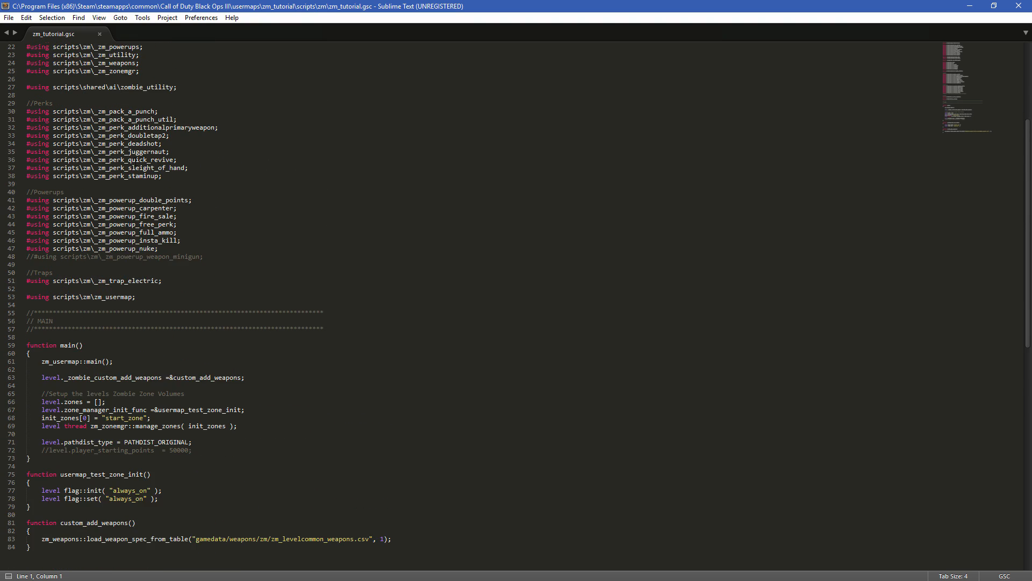
scroll("down", 3)
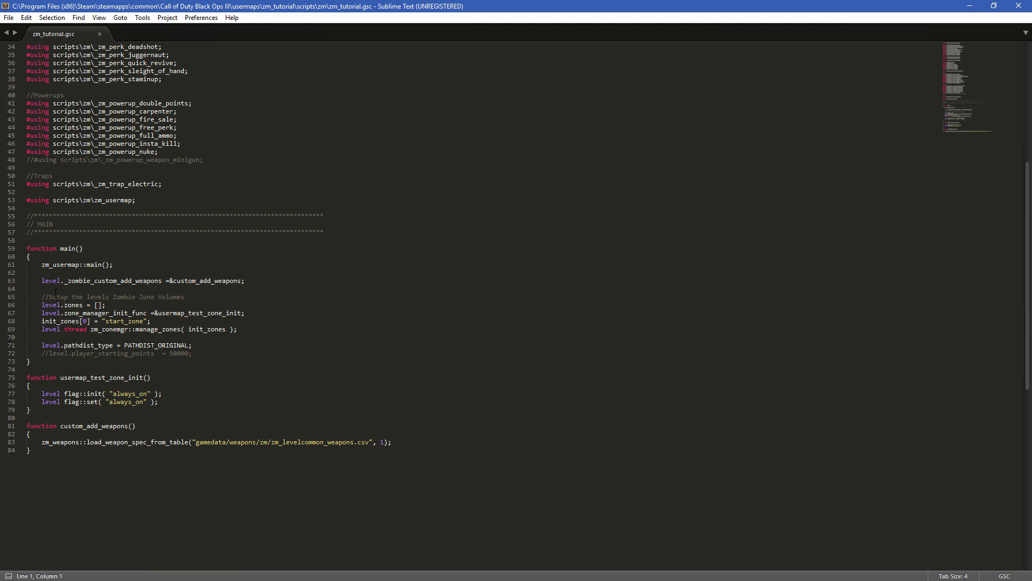
double_click(41, 249)
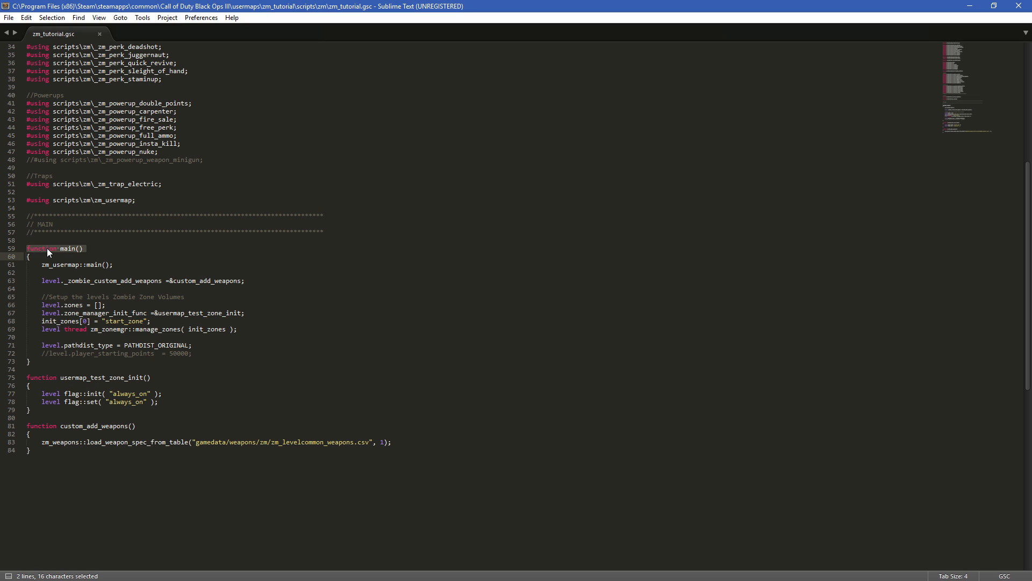
left_click(30, 256)
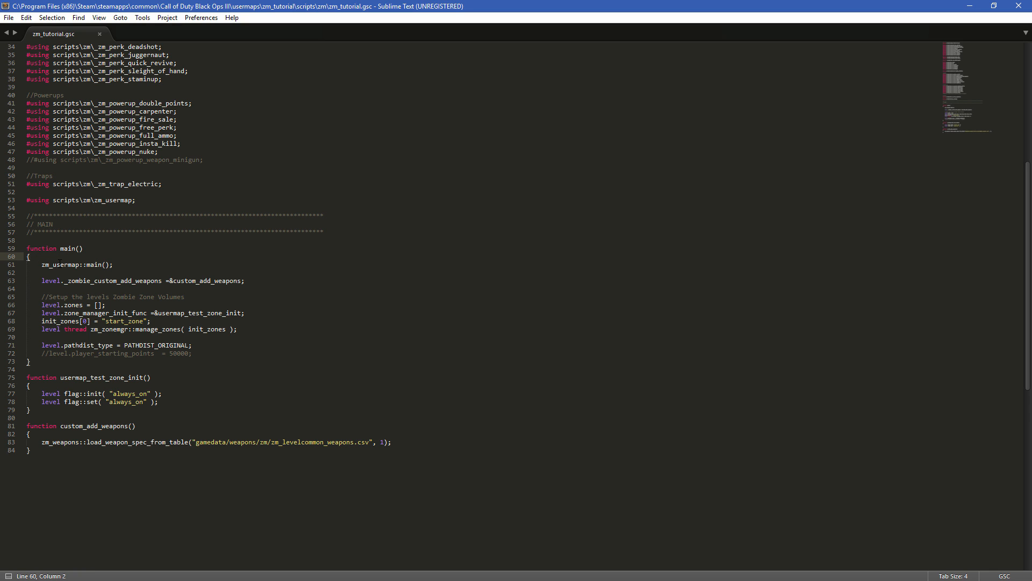
left_click(191, 345)
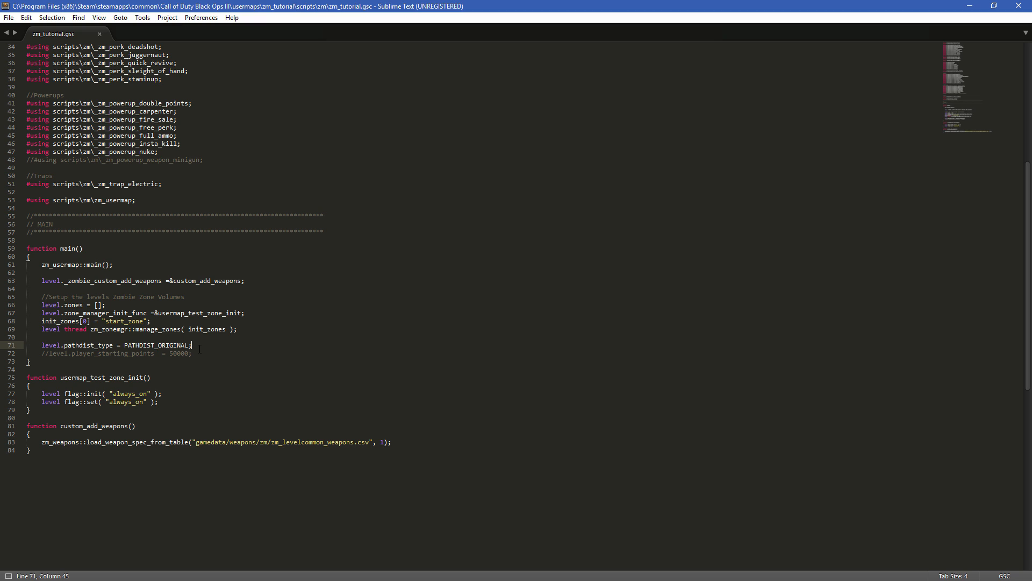
key("enter")
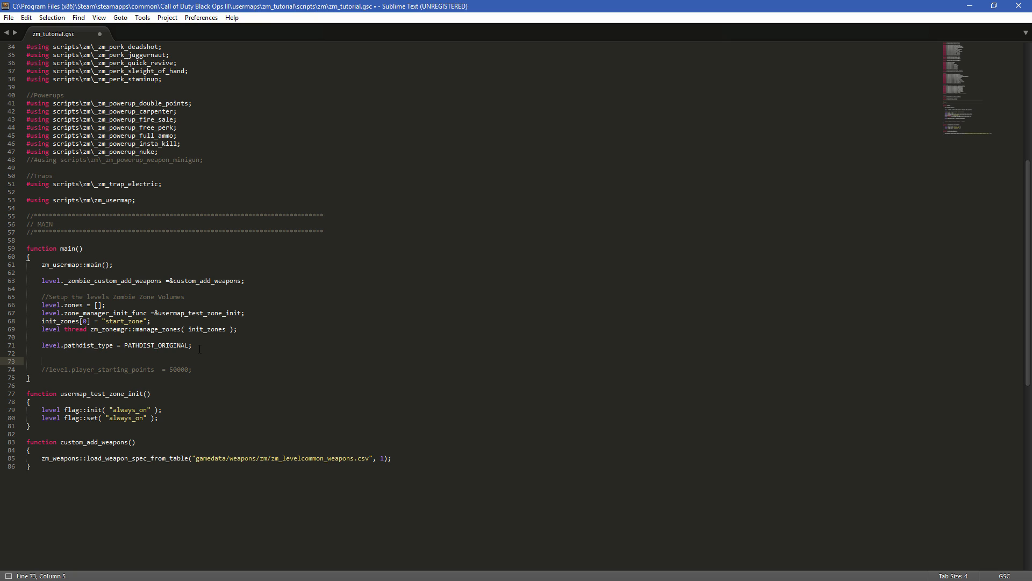
left_click(43, 361)
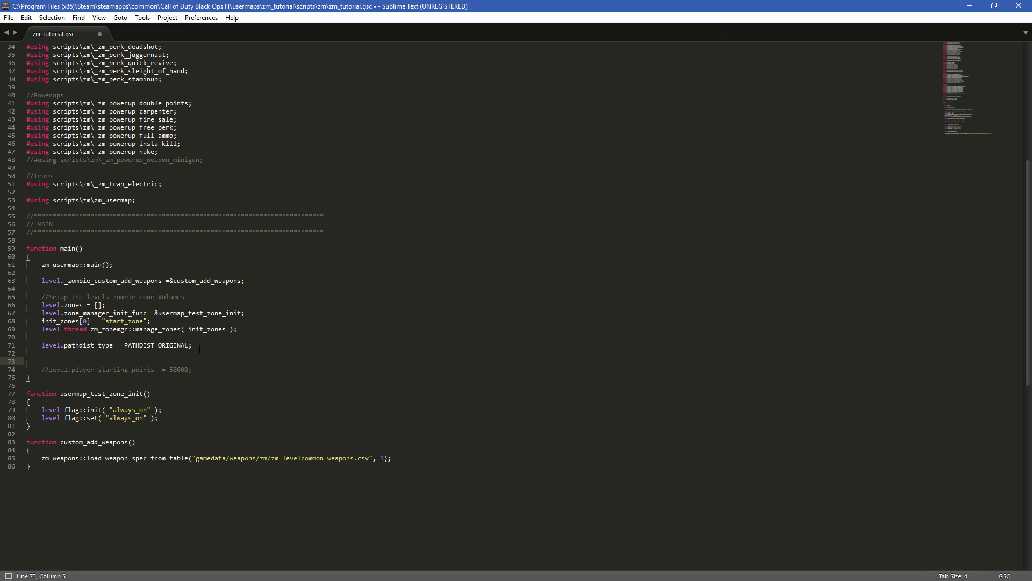
- Write a '// changing starting pos' comment and level.player_starting_points = 500000;
type("//")
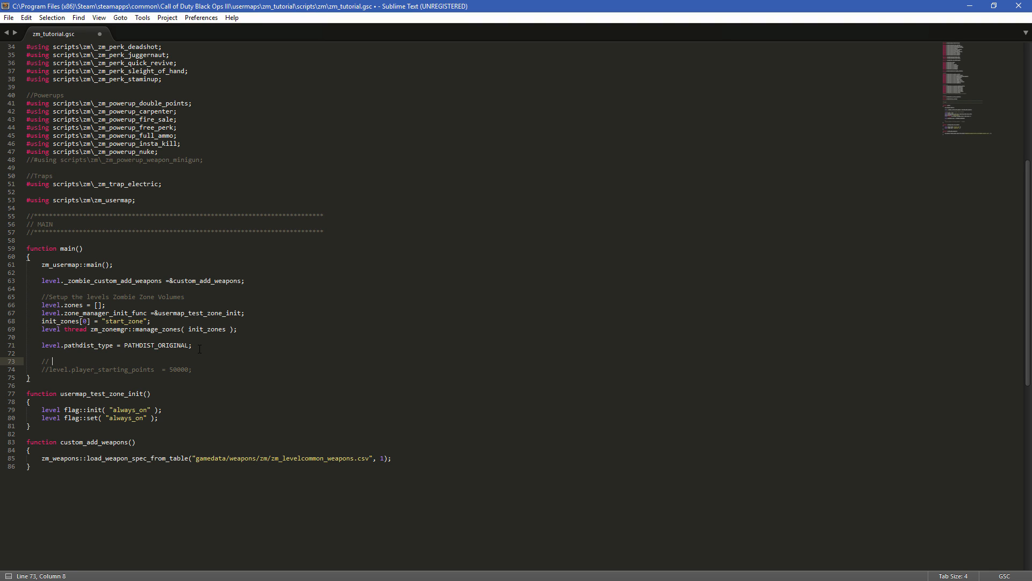
type("changing starting pos")
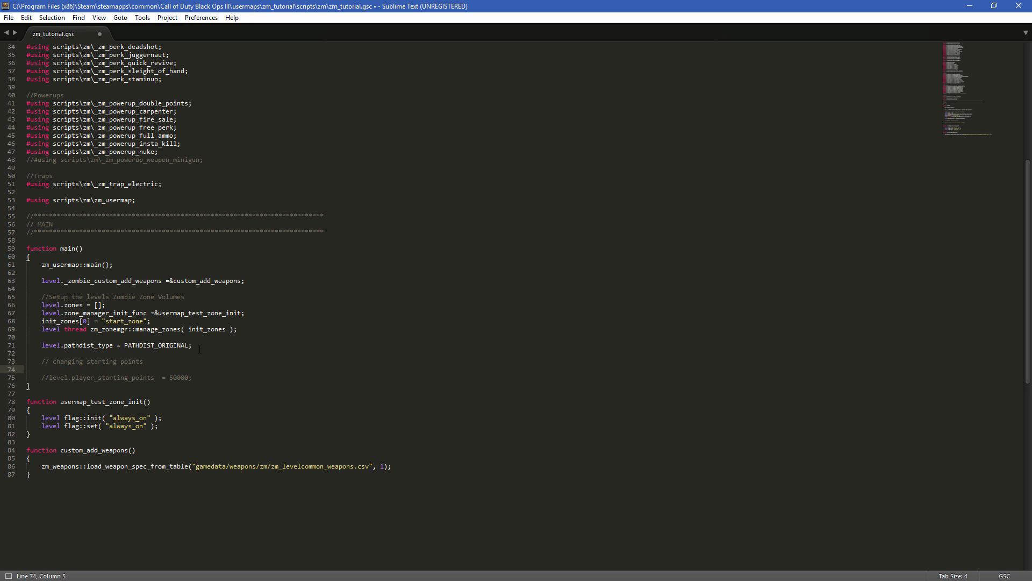
type("level.")
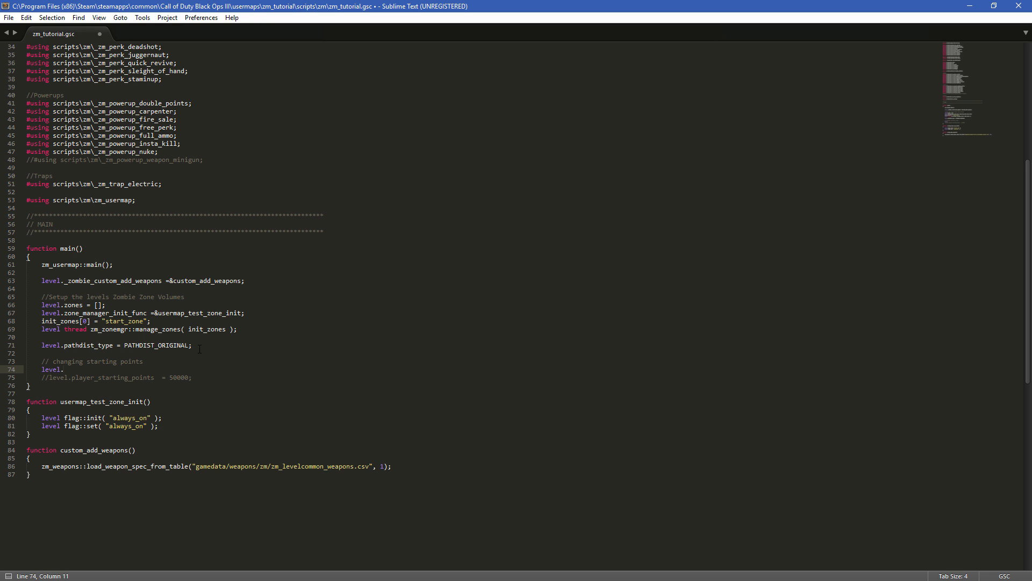
type("player")
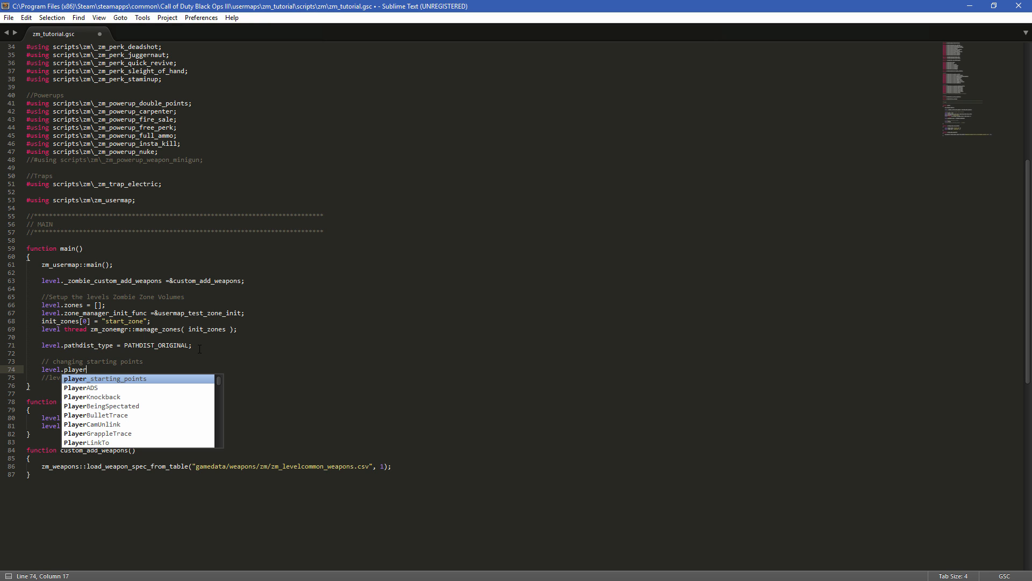
type("_starting_points =")
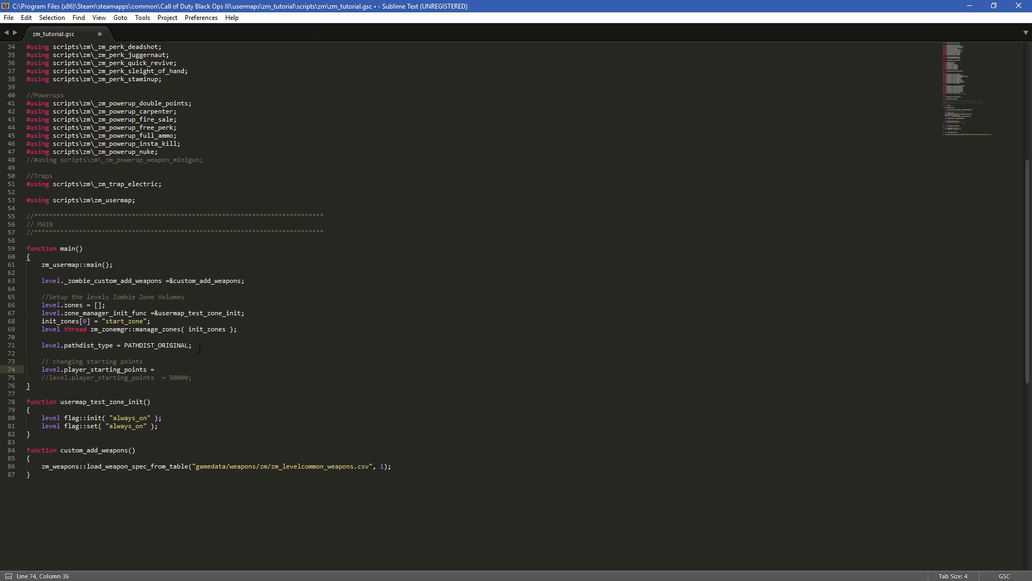
type("5000")
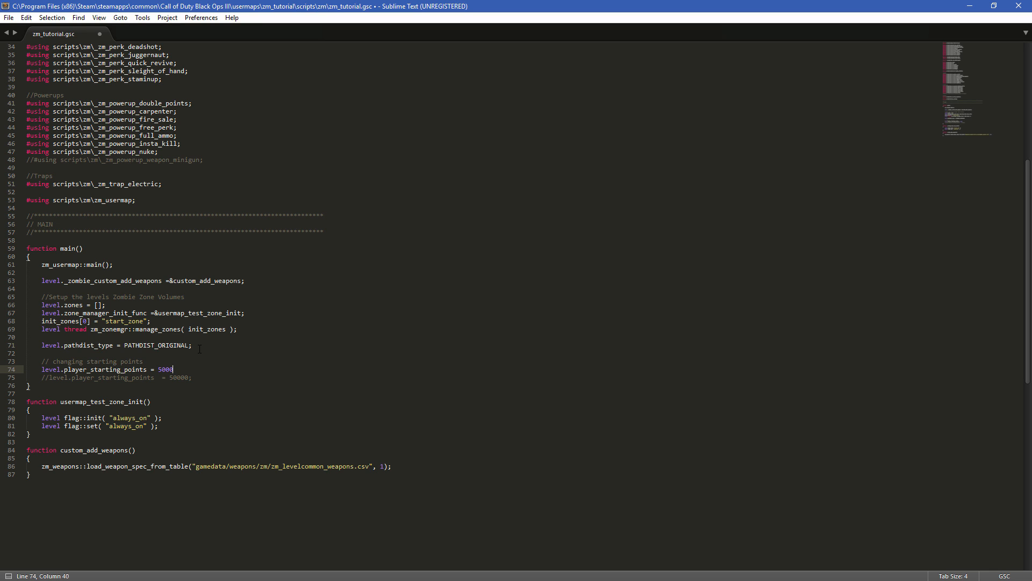
type("00")
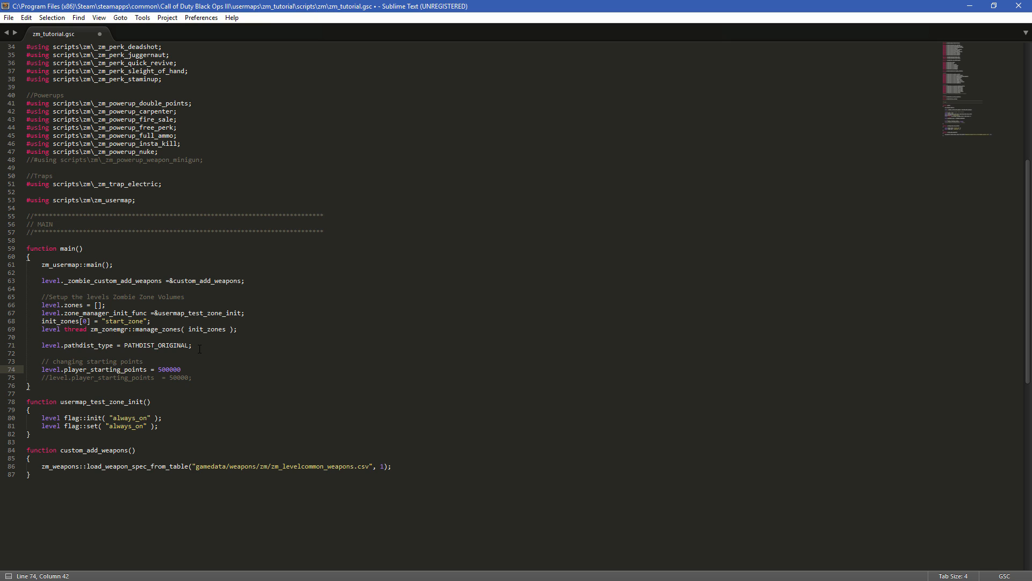
type(";")
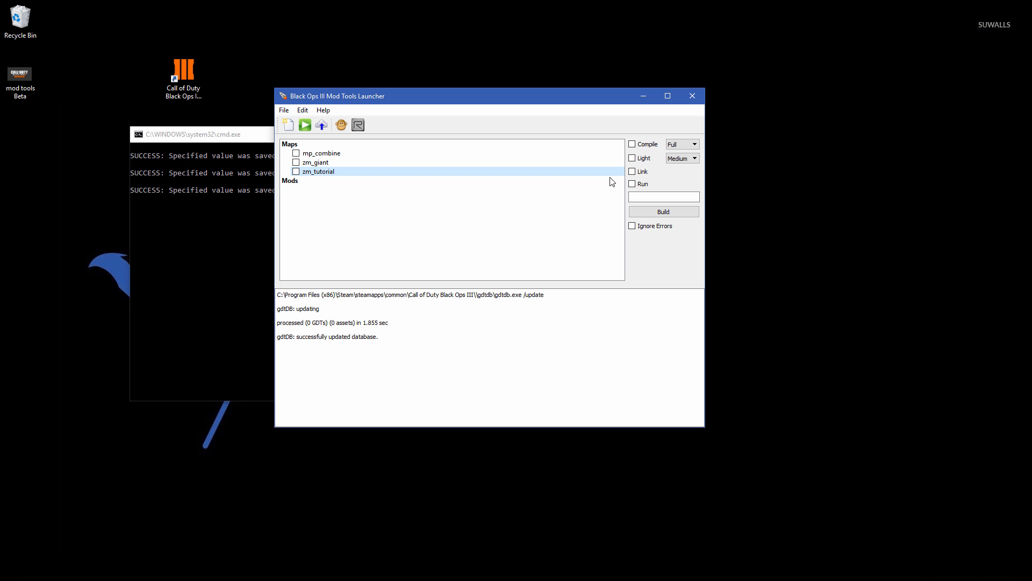
- Enable Compile and Light, dismiss the No Tasks warning, and tick zm_tutorial for building
left_click(633, 143)
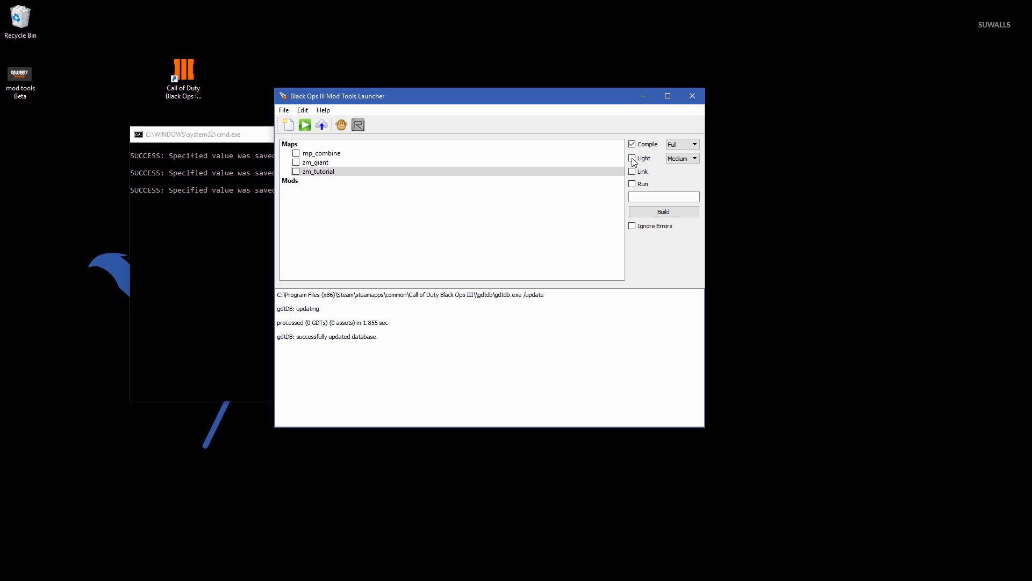
left_click(662, 211)
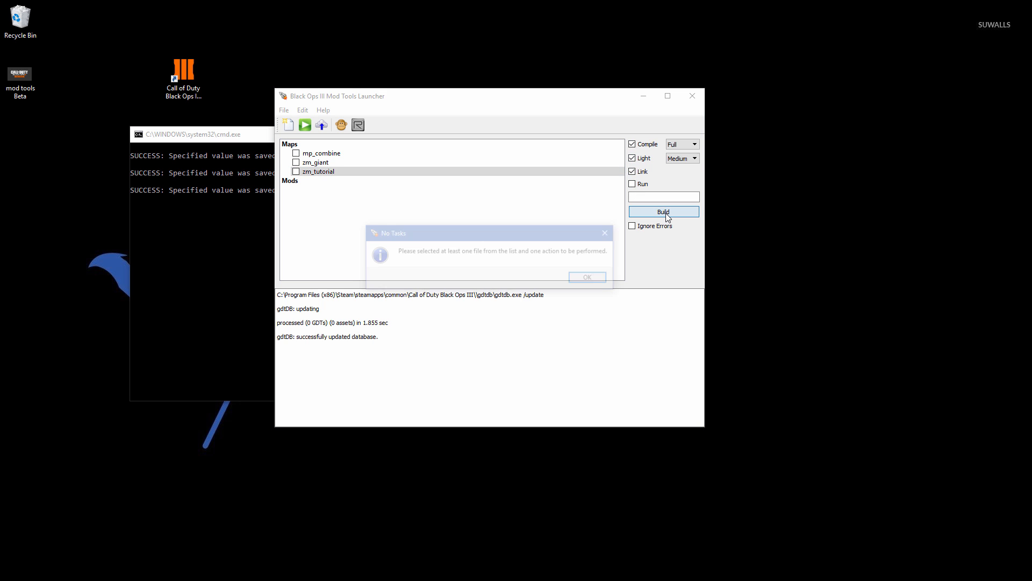
left_click(585, 276)
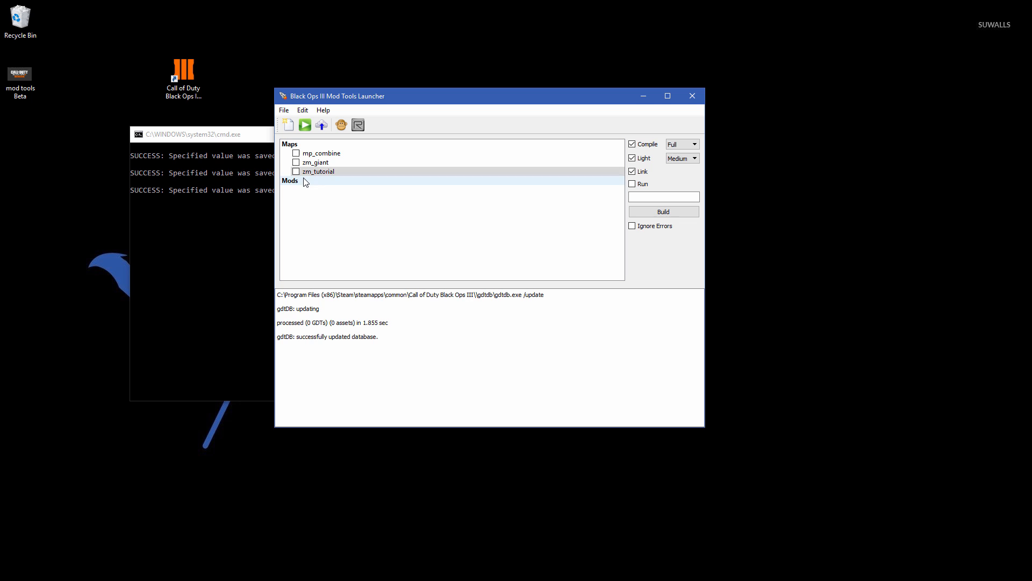
left_click(663, 211)
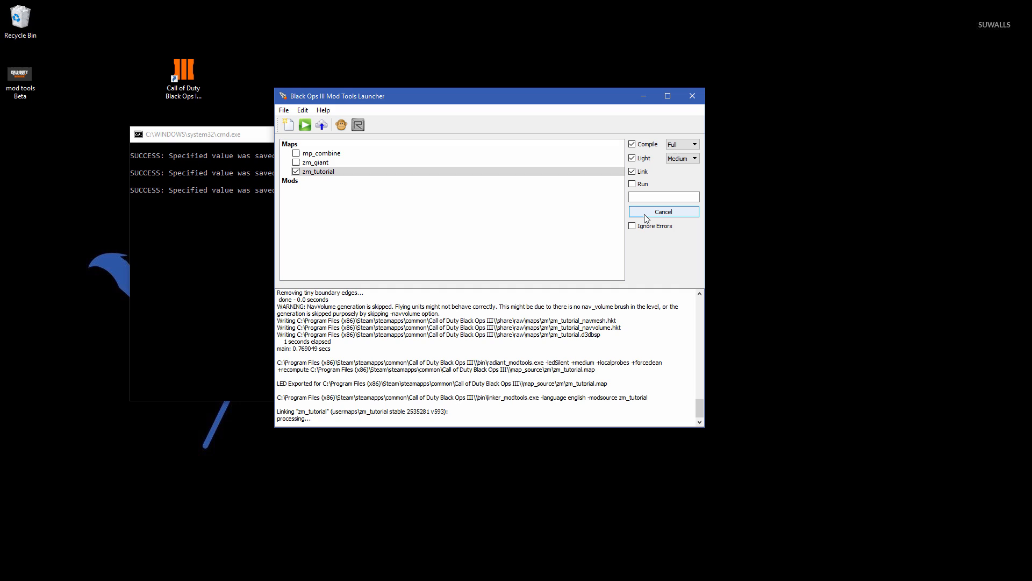
mouse_move(400, 379)
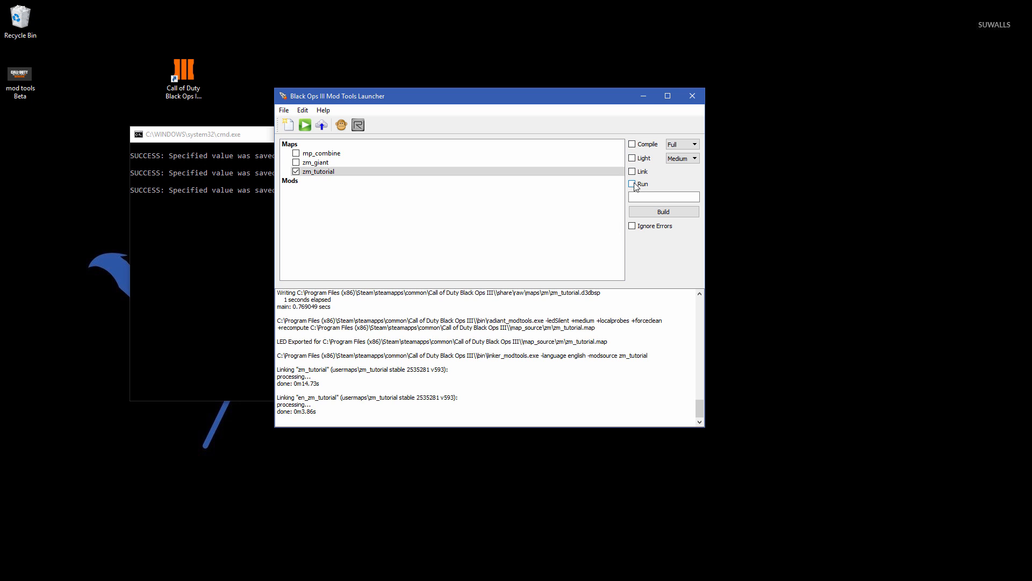
- After linking finishes, launch zm_tutorial in the game with Run
left_click(632, 184)
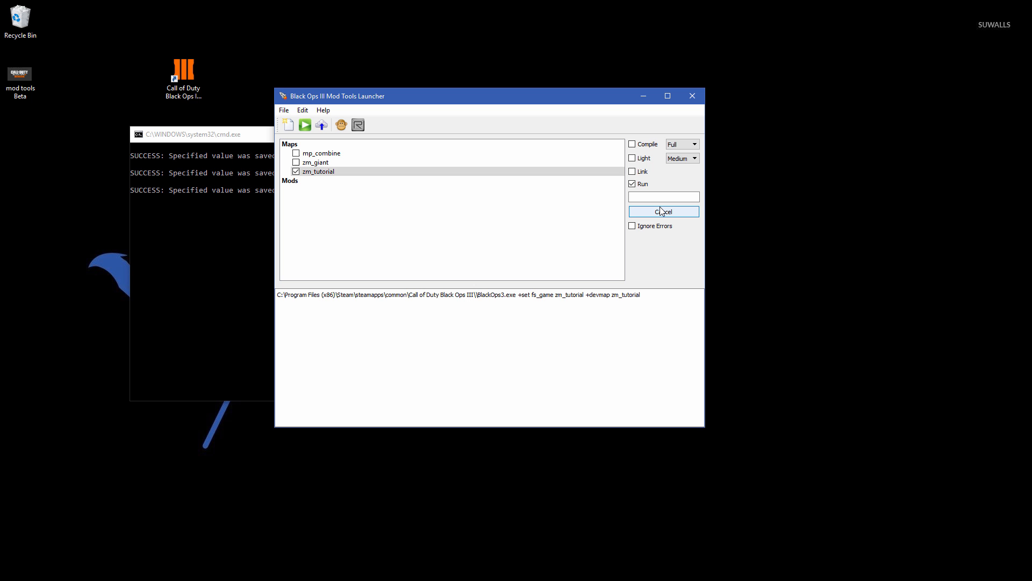